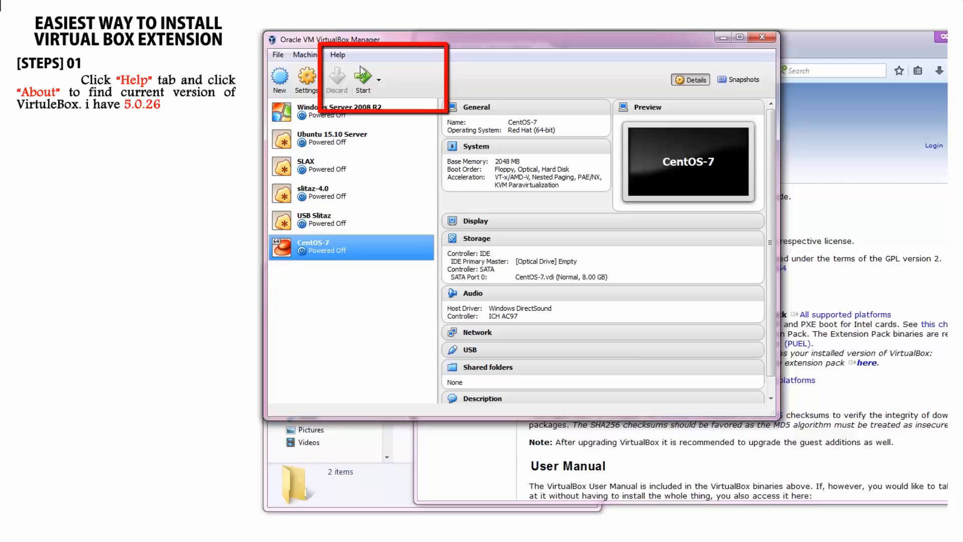
- Check the installed VirtualBox version (5.0.26) and download its matching Extension Pack
{"action": "left_click", "coordinate": [337, 55]}
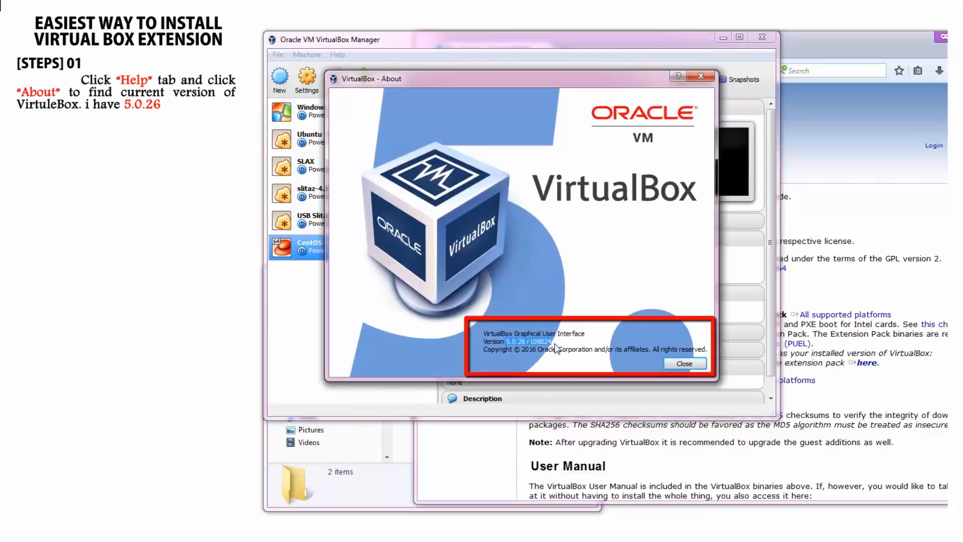
{"action": "left_click", "coordinate": [683, 363]}
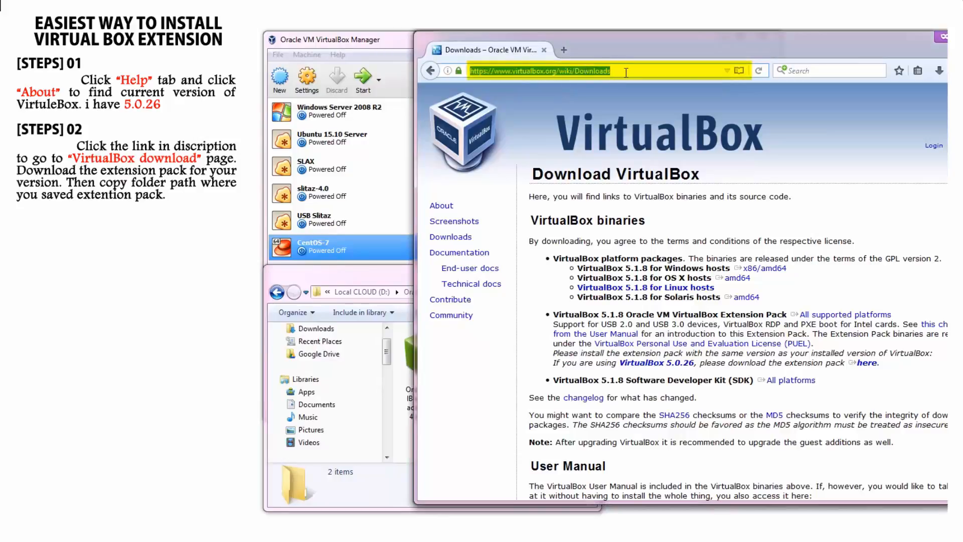
{"action": "double_click", "coordinate": [656, 362]}
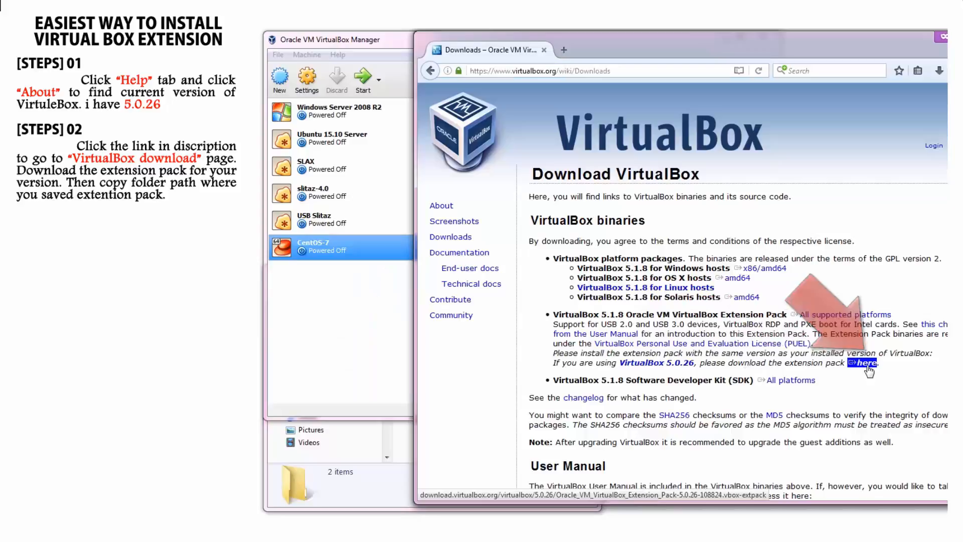
{"action": "left_click", "coordinate": [866, 362]}
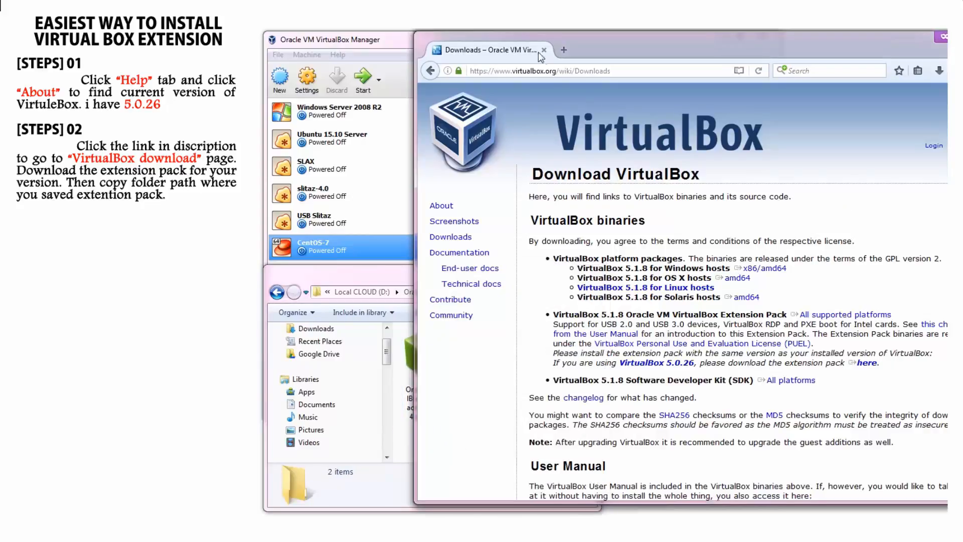
{"action": "mouse_move", "coordinate": [545, 50]}
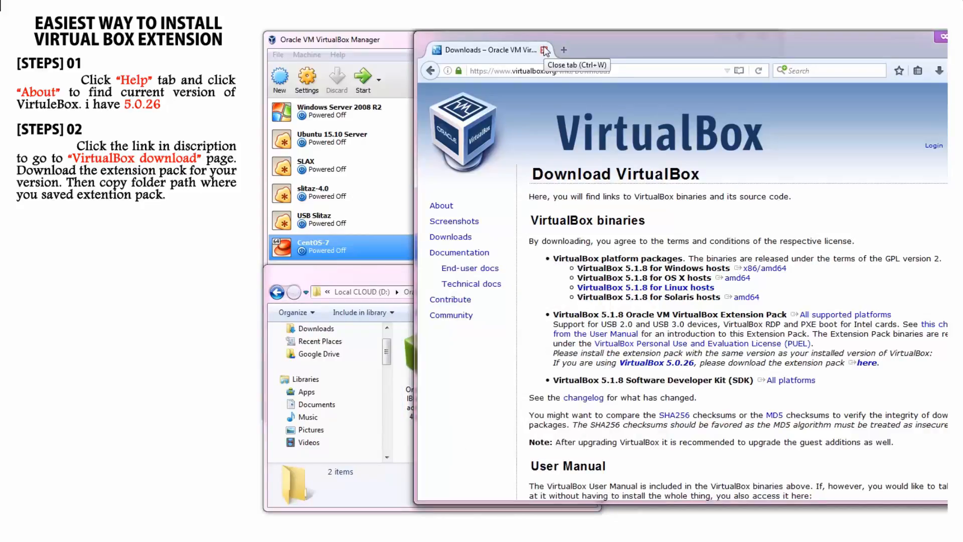
- Close Firefox and copy the D:\Oracle_VM_VirtualBox folder path from Explorer
{"action": "left_click", "coordinate": [544, 49]}
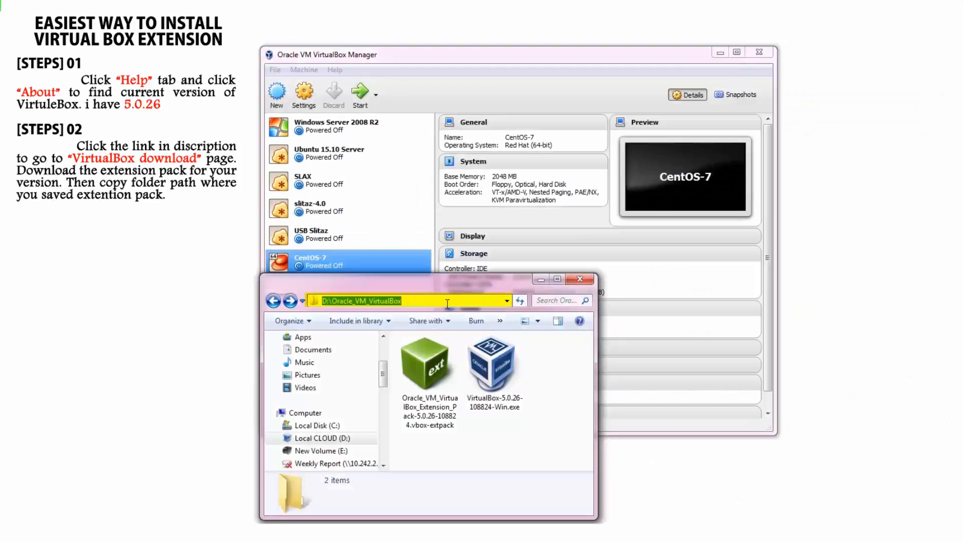
{"action": "right_click", "coordinate": [429, 300]}
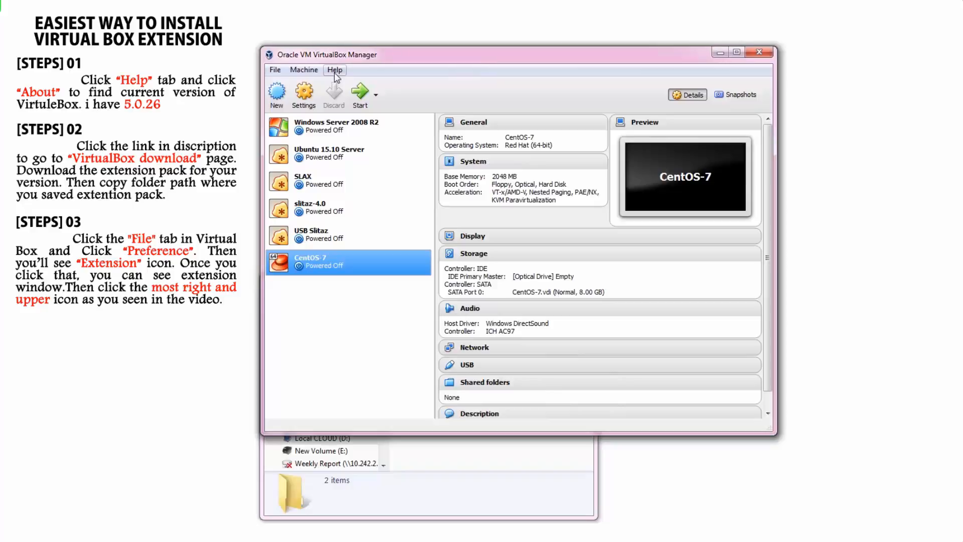
- Open the Extensions page of VirtualBox Preferences and start adding a package file
{"action": "left_click", "coordinate": [274, 69]}
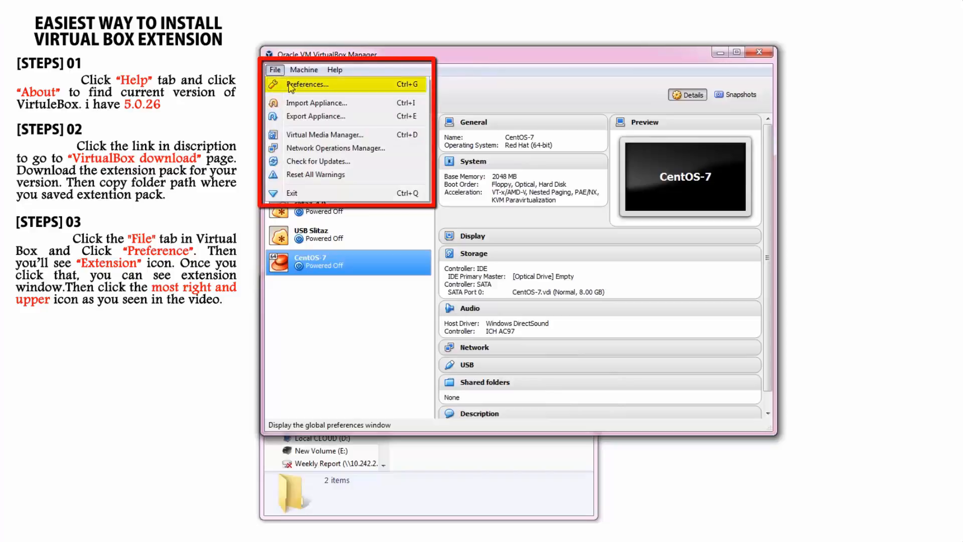
{"action": "left_click", "coordinate": [307, 84]}
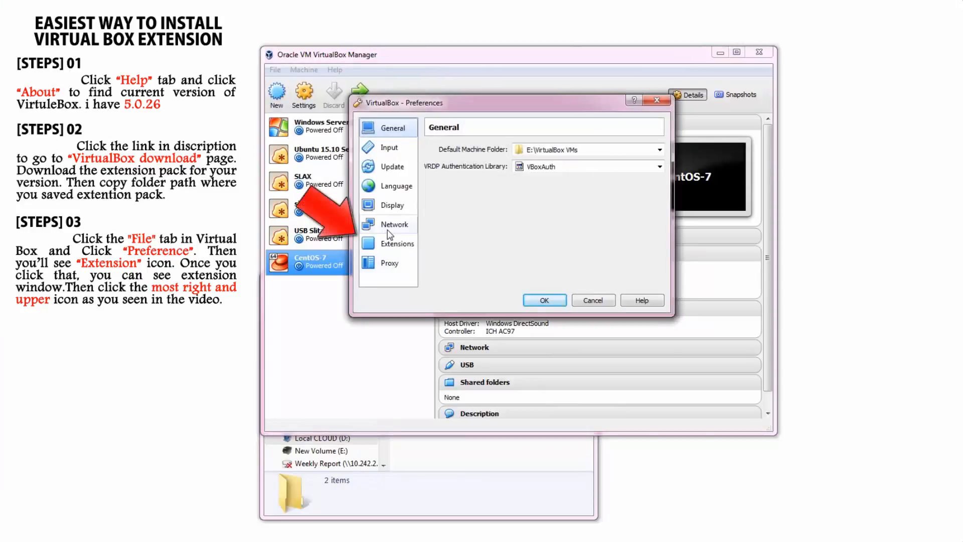
{"action": "mouse_move", "coordinate": [417, 223]}
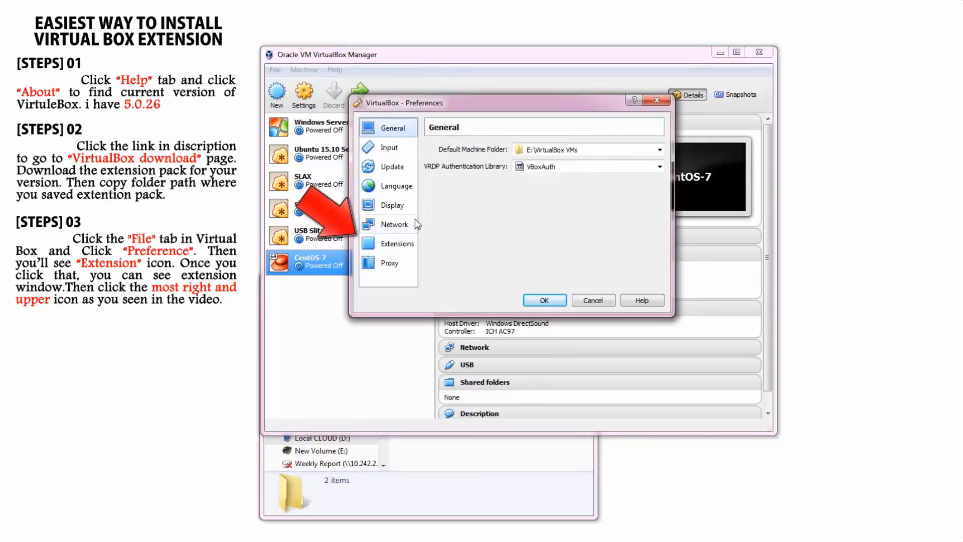
{"action": "left_click", "coordinate": [398, 244]}
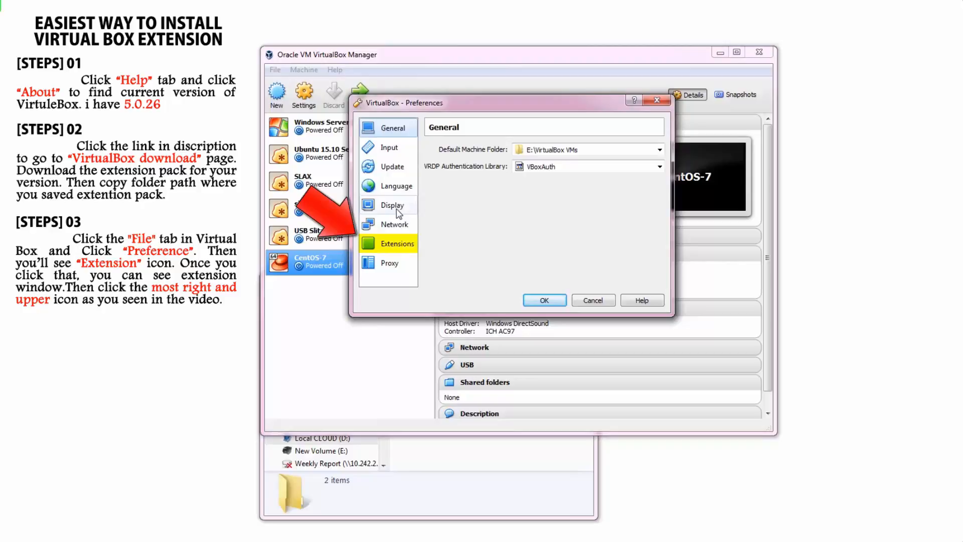
{"action": "left_click", "coordinate": [397, 243]}
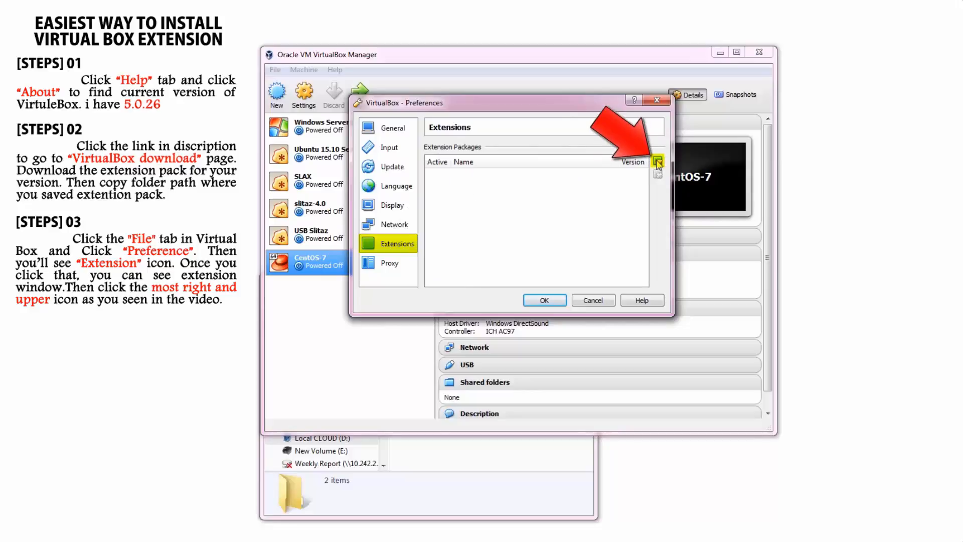
{"action": "left_click", "coordinate": [657, 162]}
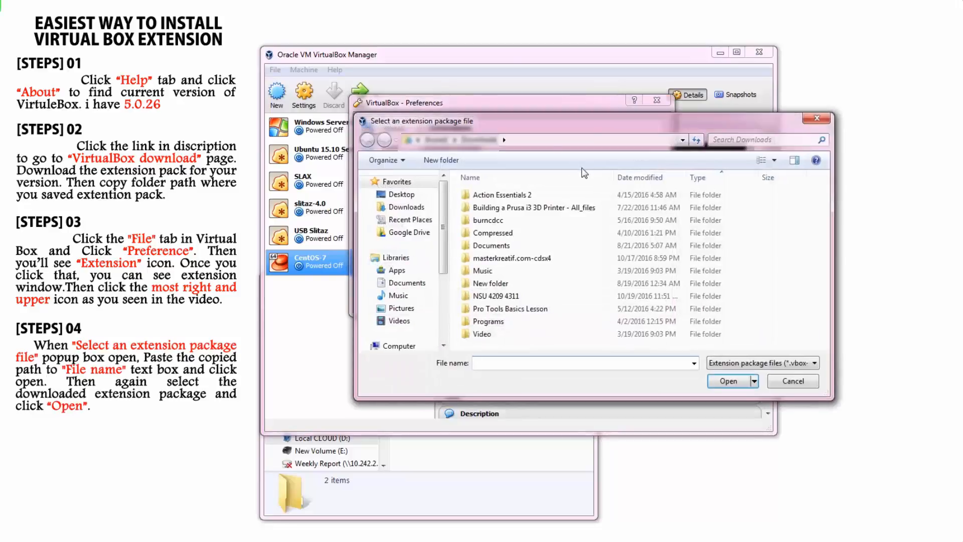
- Paste the copied folder path and pick the 5.0.26 .vbox-extpack file
{"action": "right_click", "coordinate": [558, 368]}
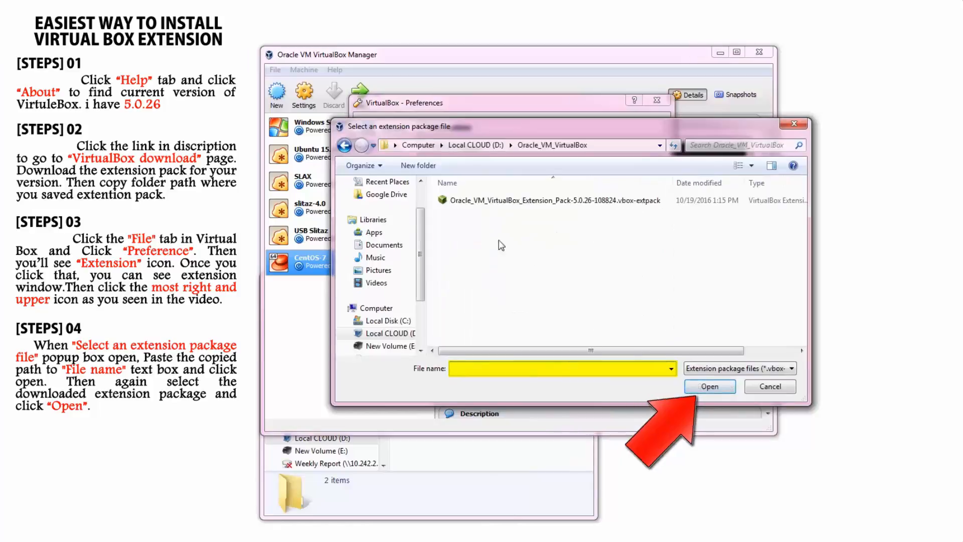
{"action": "left_click", "coordinate": [551, 200]}
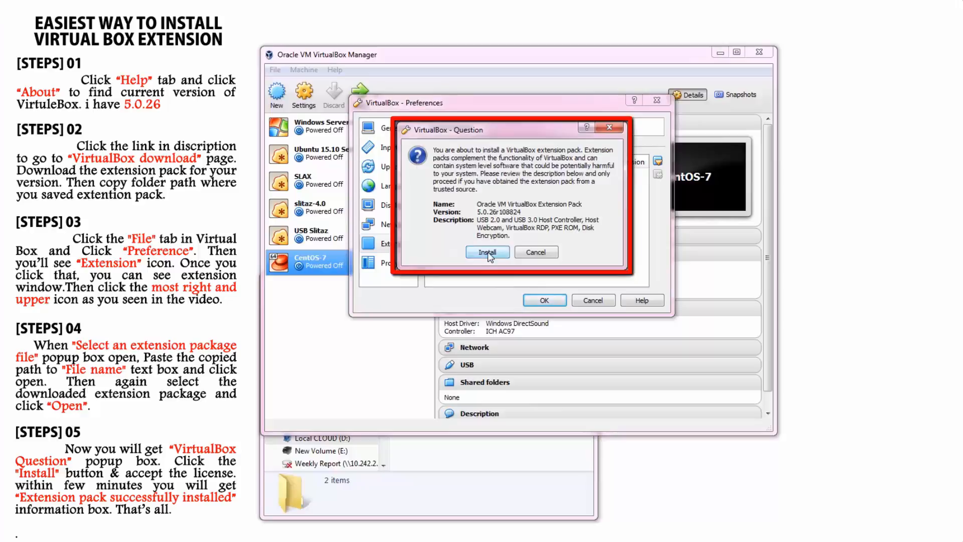
- Confirm the Extension Pack install and accept its license agreement
{"action": "left_click", "coordinate": [487, 252]}
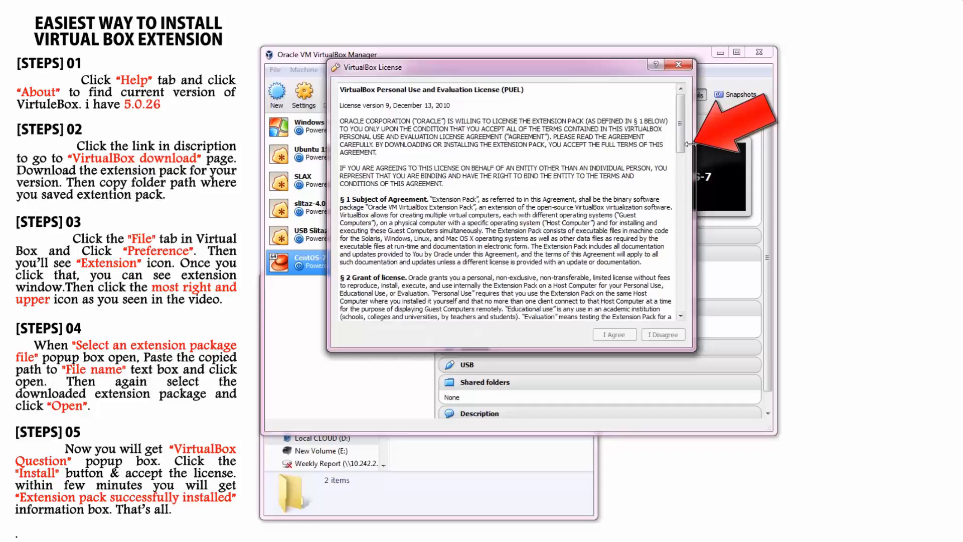
{"action": "scroll", "scroll_direction": "down", "scroll_amount": 3}
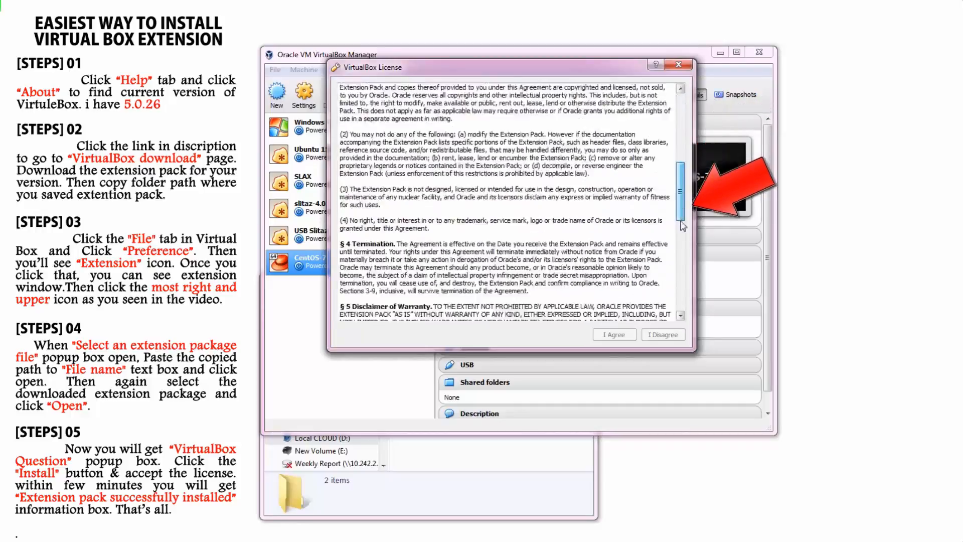
{"action": "scroll", "scroll_direction": "down", "scroll_amount": 3}
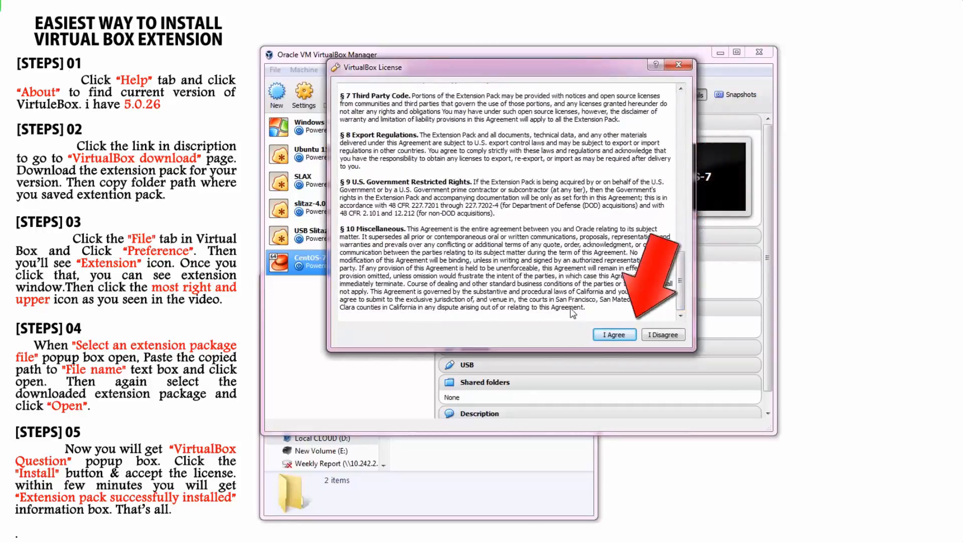
{"action": "left_click", "coordinate": [613, 334]}
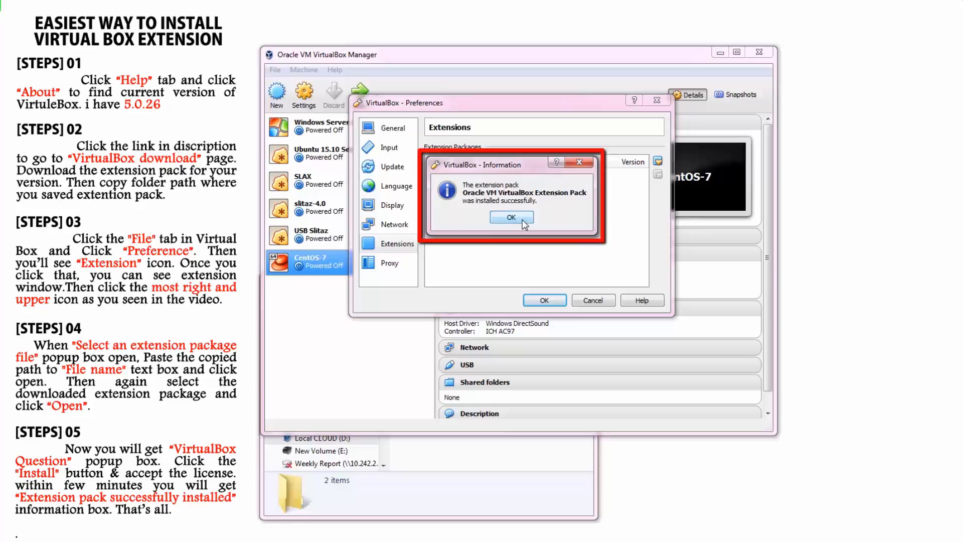
- Dismiss the success notice and close Preferences with Extension Pack 5.0.26r108824 listed active
{"action": "left_click", "coordinate": [512, 217]}
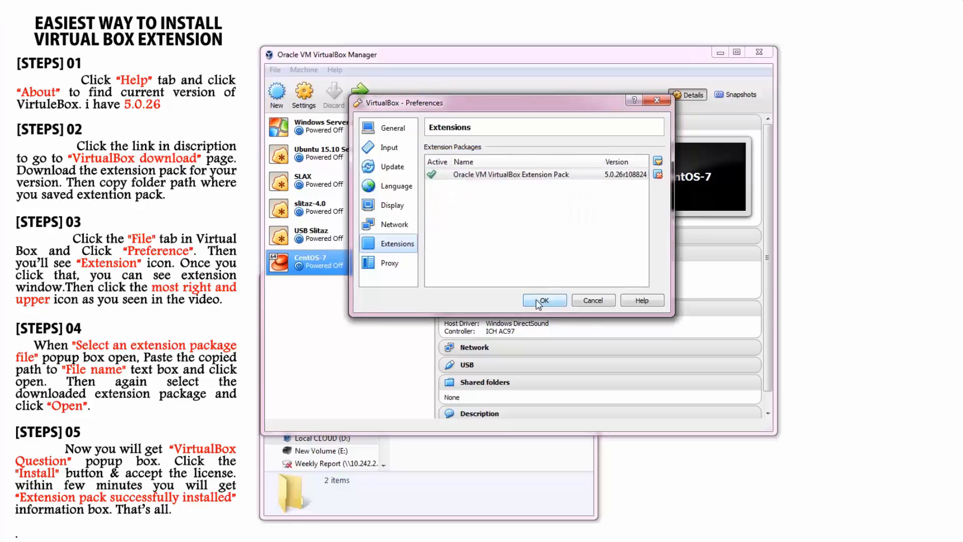
{"action": "left_click", "coordinate": [542, 301]}
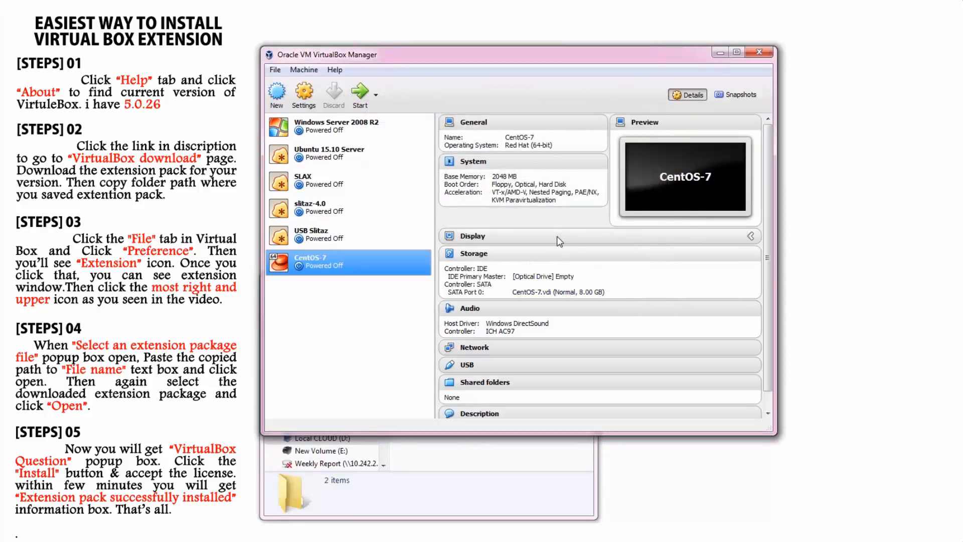